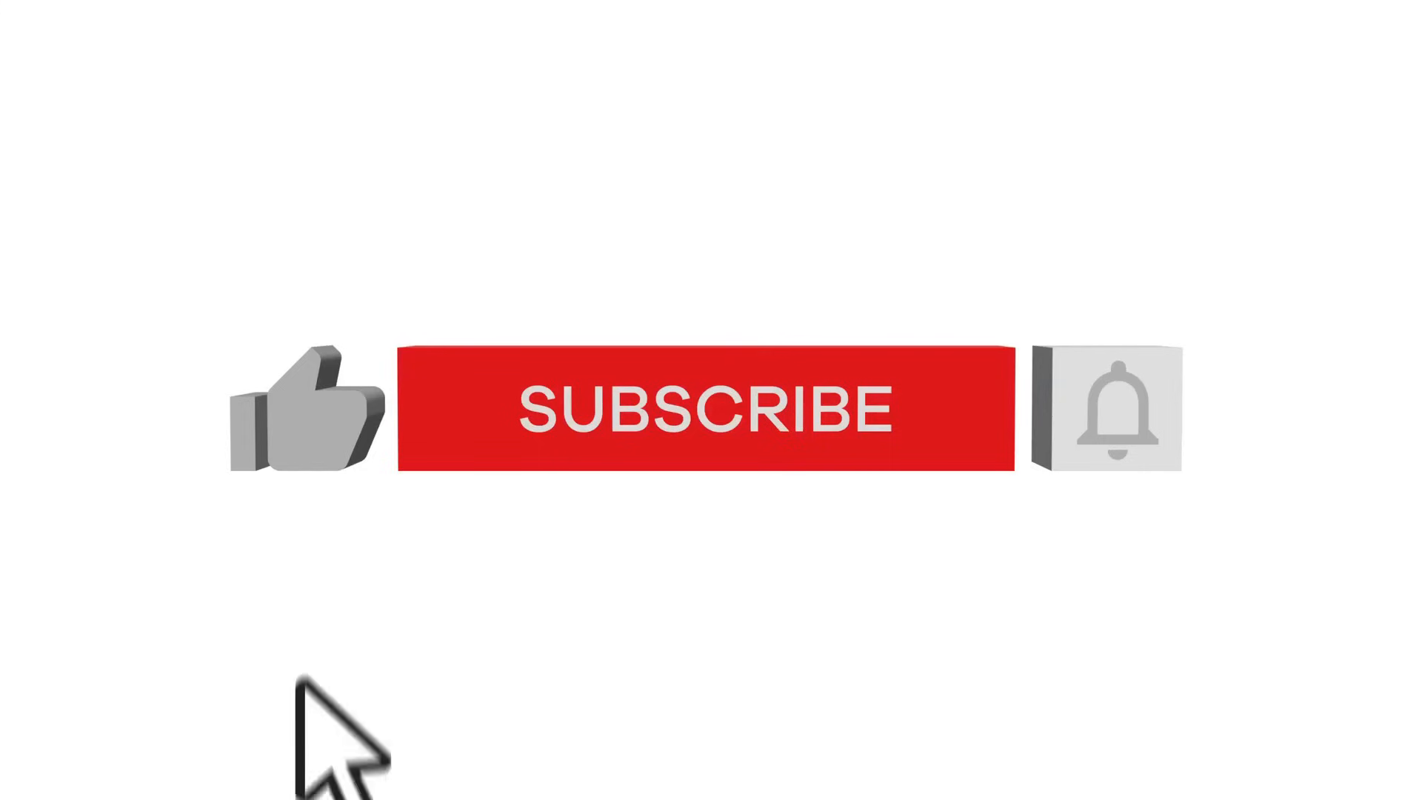
- Play the outro: thumbs-up turns blue, SUBSCRIBE becomes grey SUBSCRIBED, bell darkens
{"action": "left_click", "coordinate": [690, 409]}
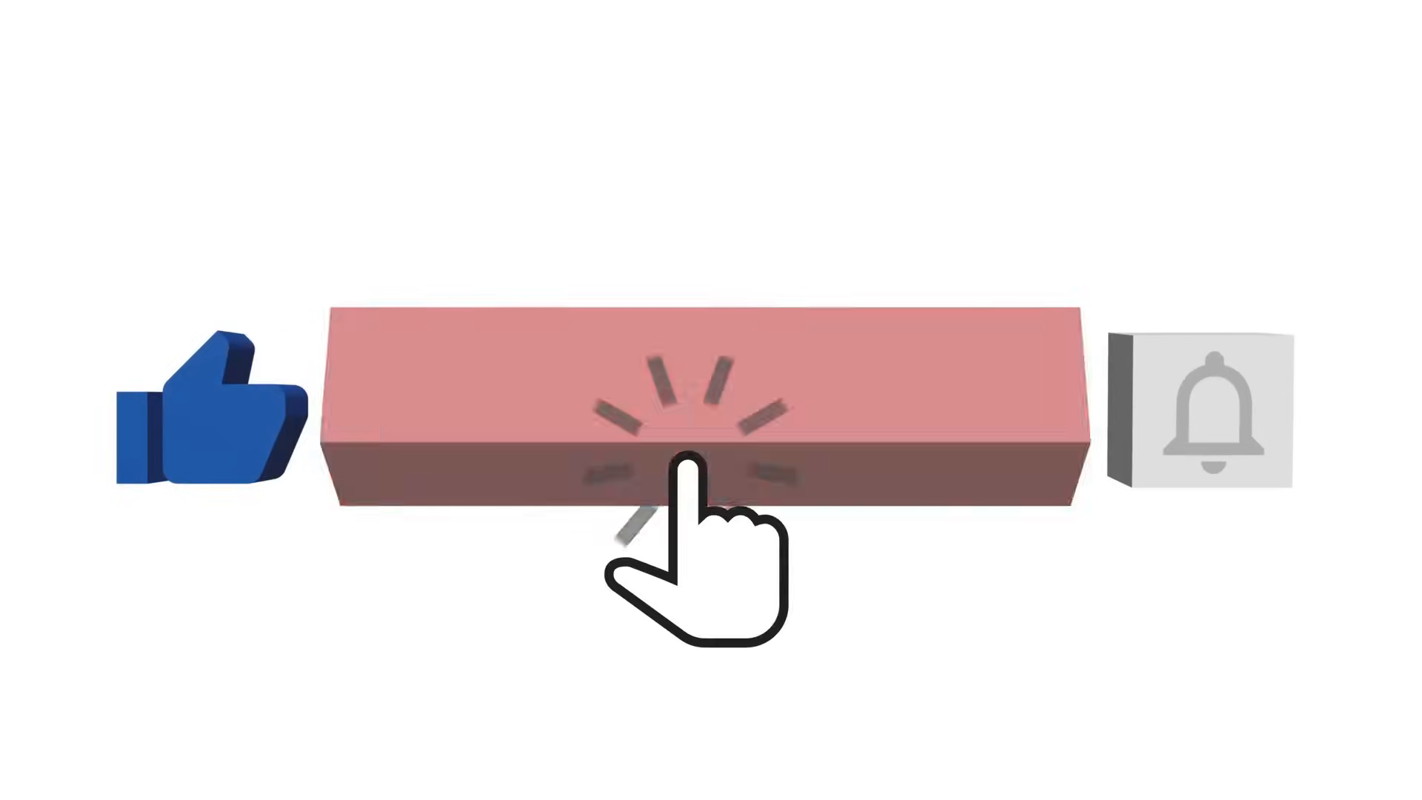
{"action": "left_click", "coordinate": [699, 480]}
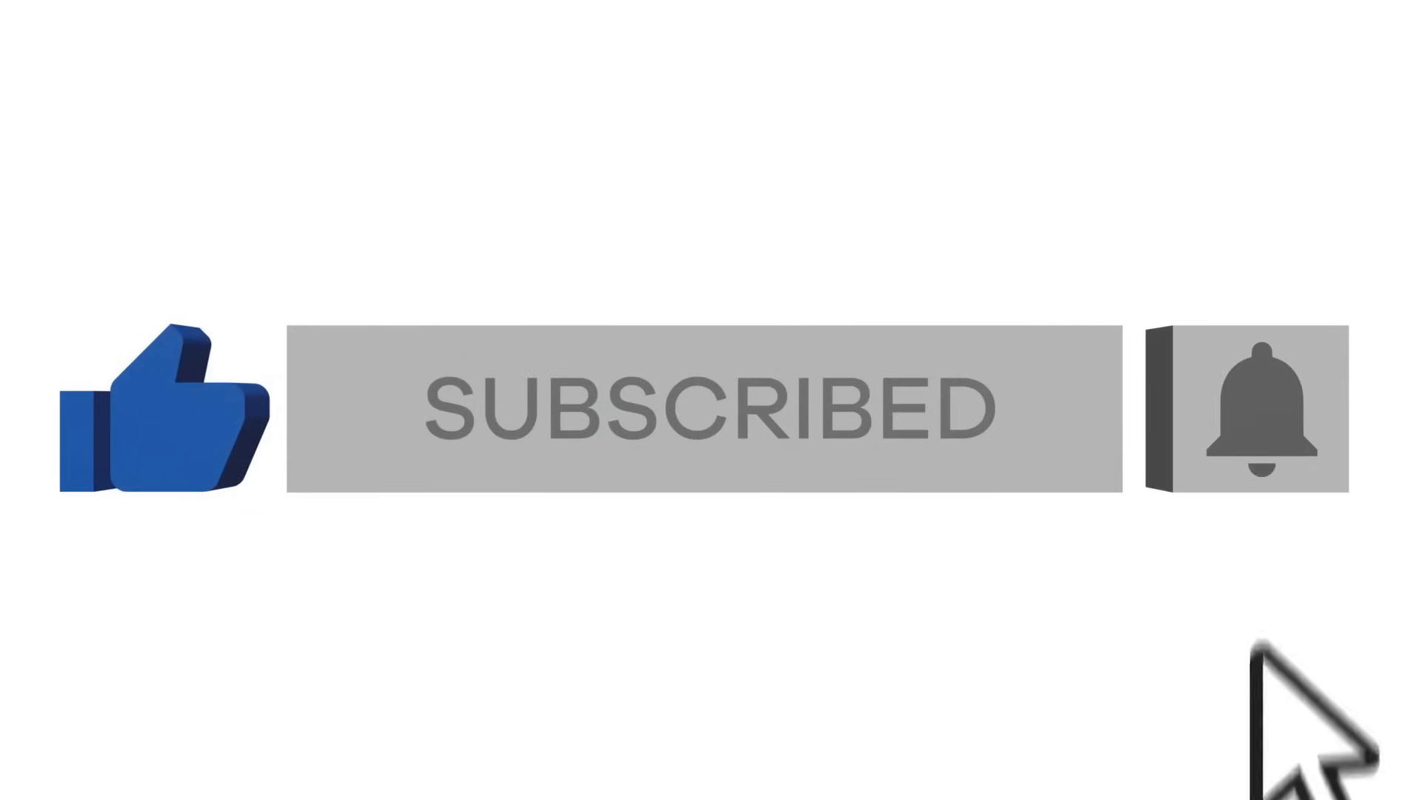